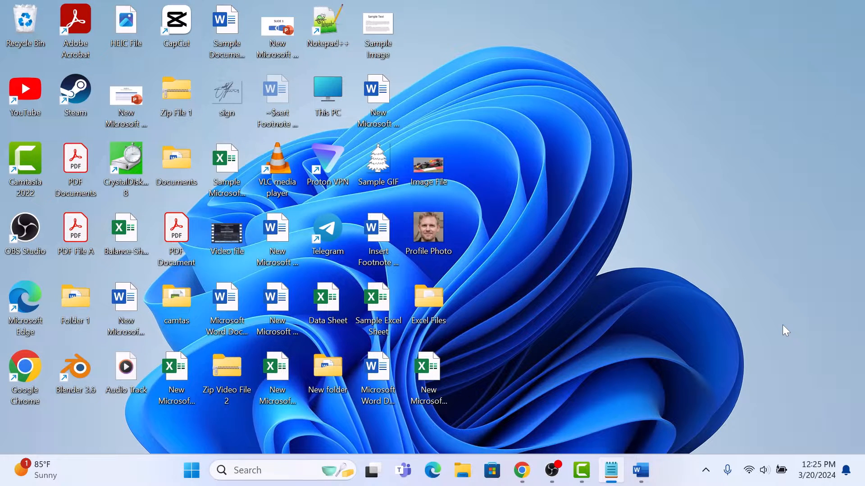
mouse_move(684, 433)
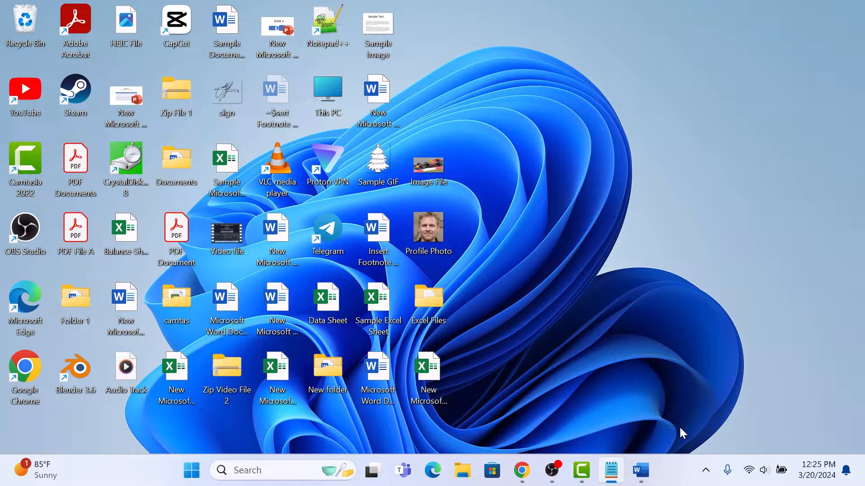
Step: Bring the 'How to Insert Date Picker in Word' tutorial document onto the screen
left_click(639, 470)
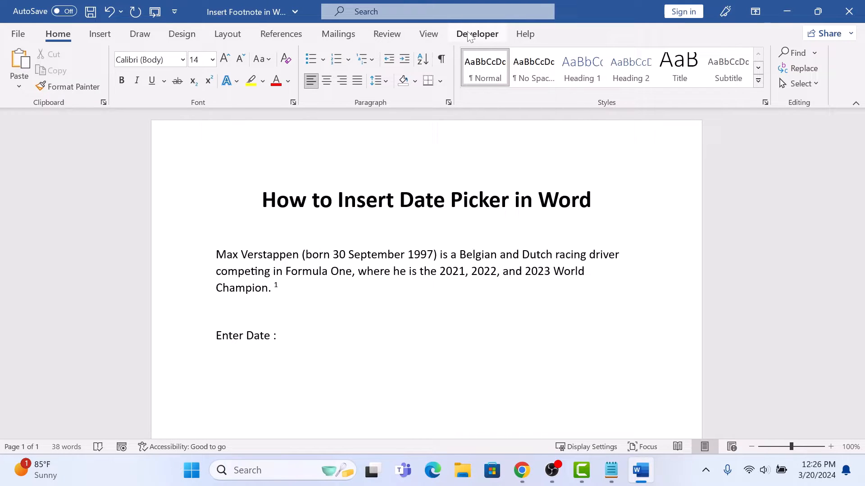
mouse_move(387, 33)
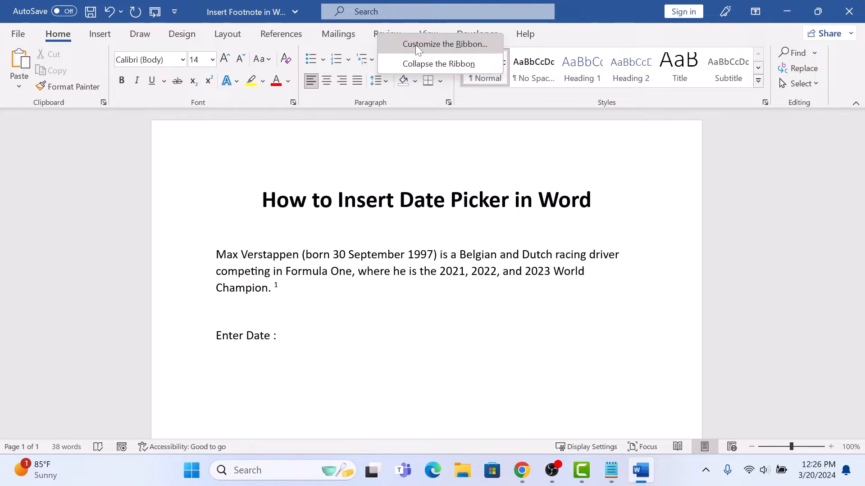
Step: Confirm the Developer entry is checked under Main Tabs in Customize the Ribbon and apply it
left_click(446, 44)
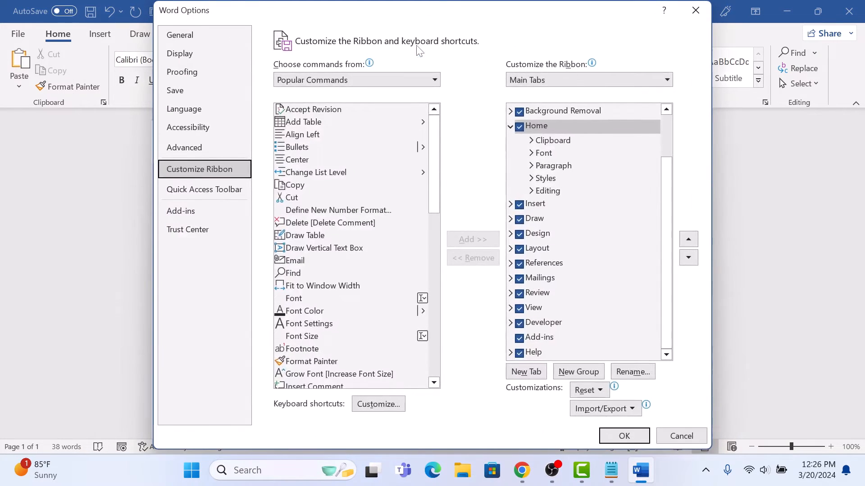
left_click(542, 263)
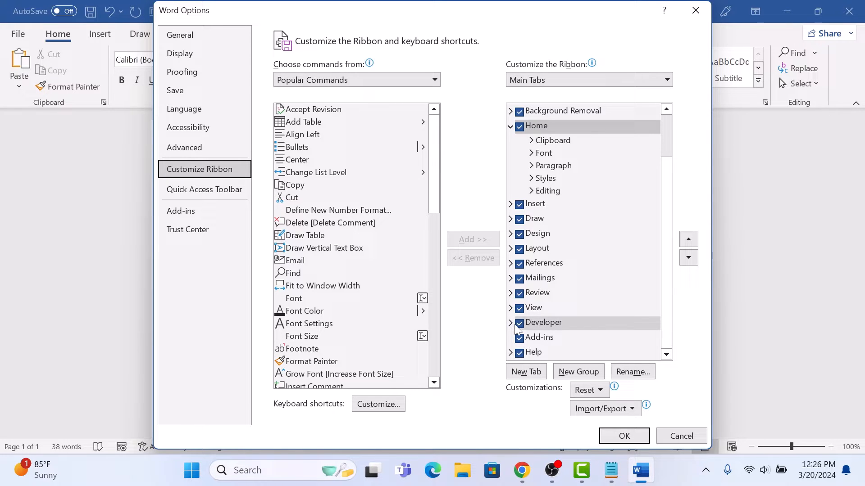
left_click(623, 436)
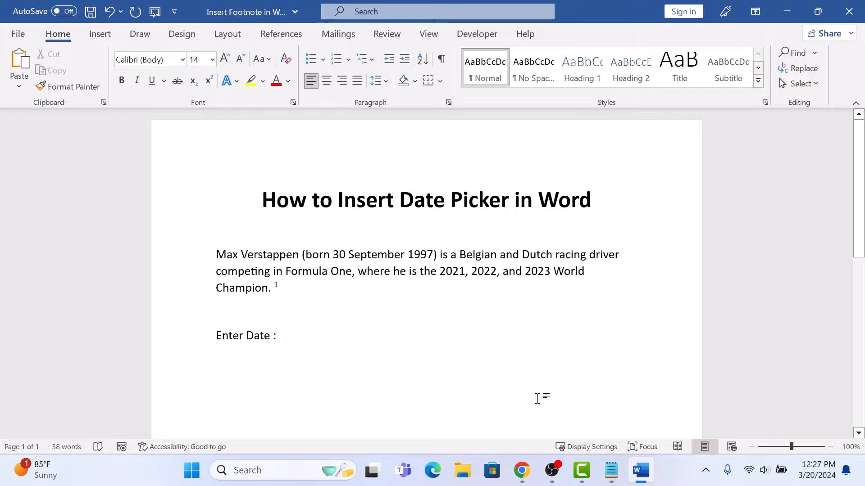
Step: Place a Date Picker Content Control from the Developer controls right after 'Enter Date :'
left_click(477, 34)
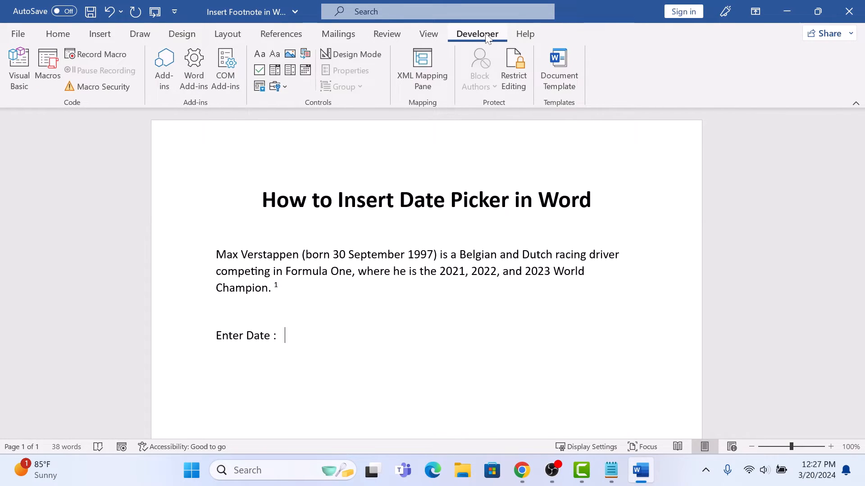
mouse_move(343, 108)
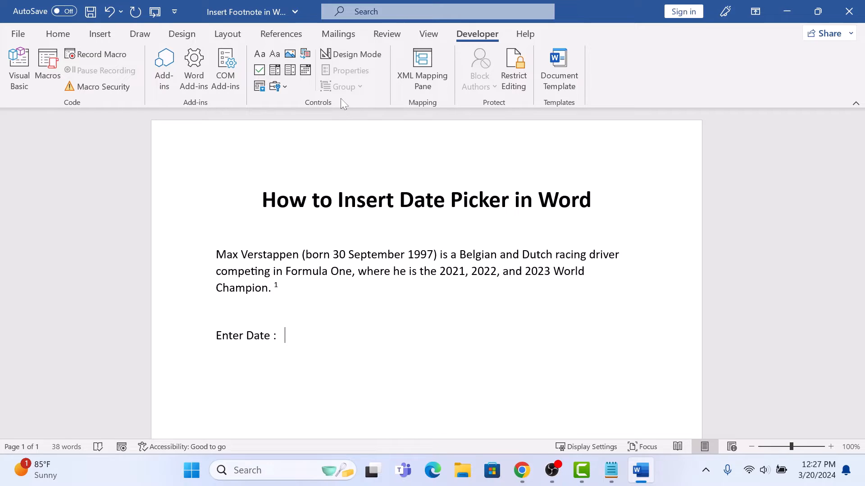
mouse_move(305, 70)
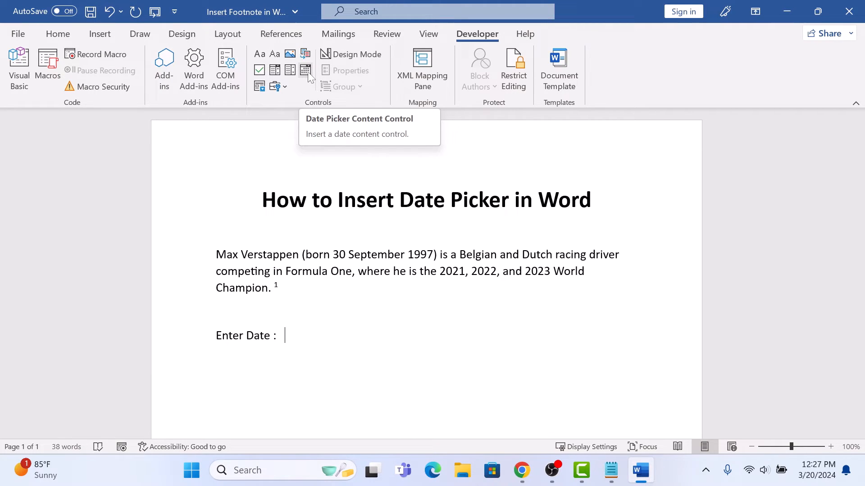
left_click(305, 70)
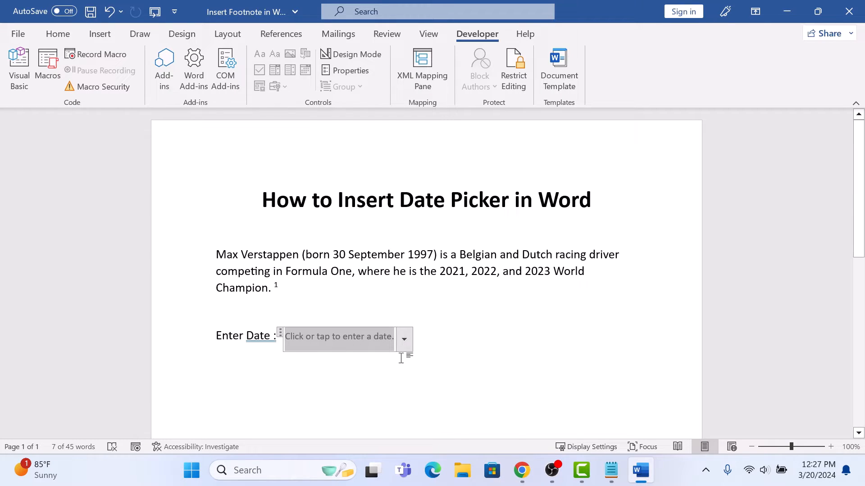
mouse_move(404, 339)
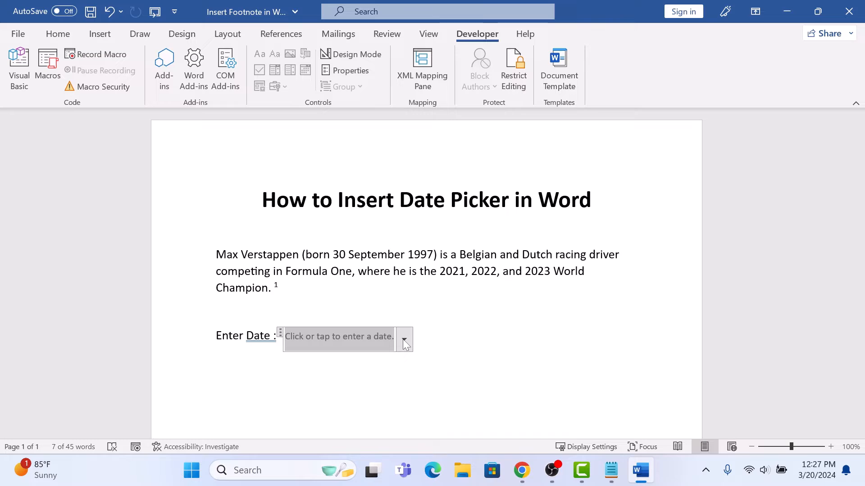
Step: Pick 19 from the March 2024 calendar so the control holds 3/19/2024
left_click(403, 339)
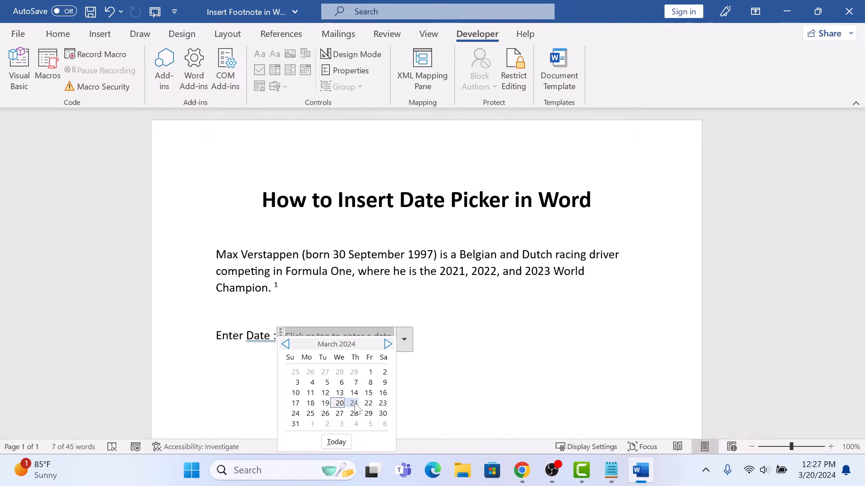
left_click(326, 403)
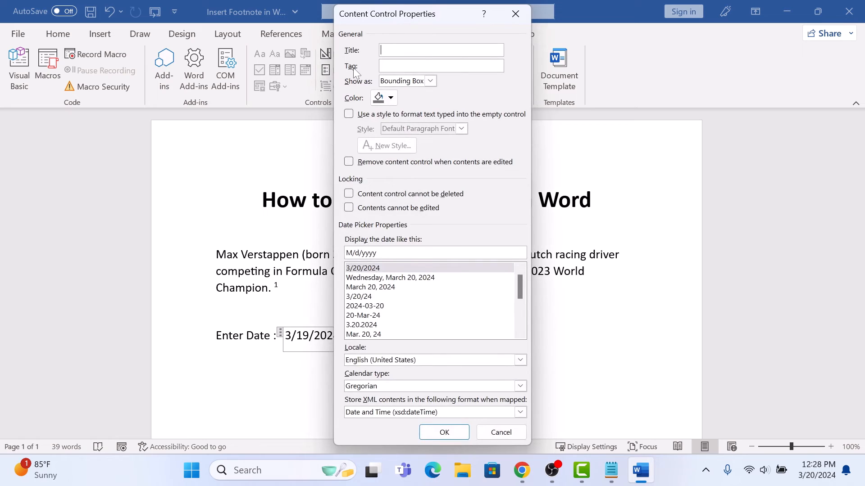
mouse_move(486, 171)
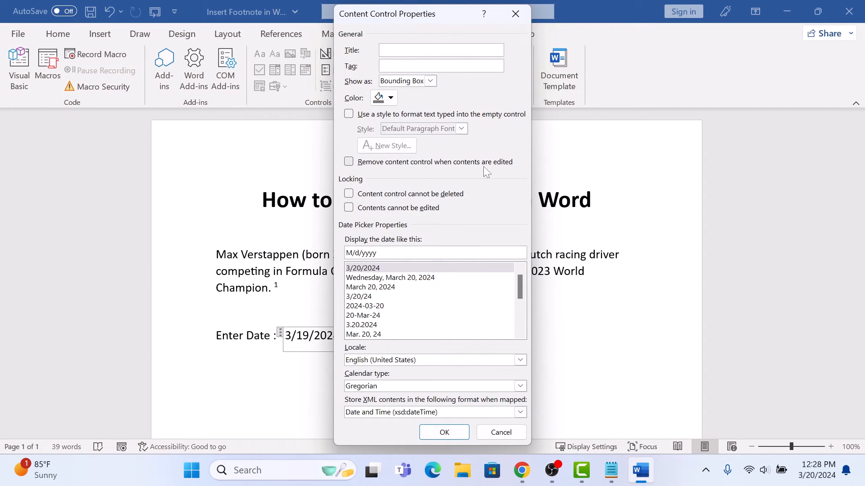
Step: Choose the d/M/yy display format in Content Control Properties so the date reads 19/3/24
scroll("down", 3)
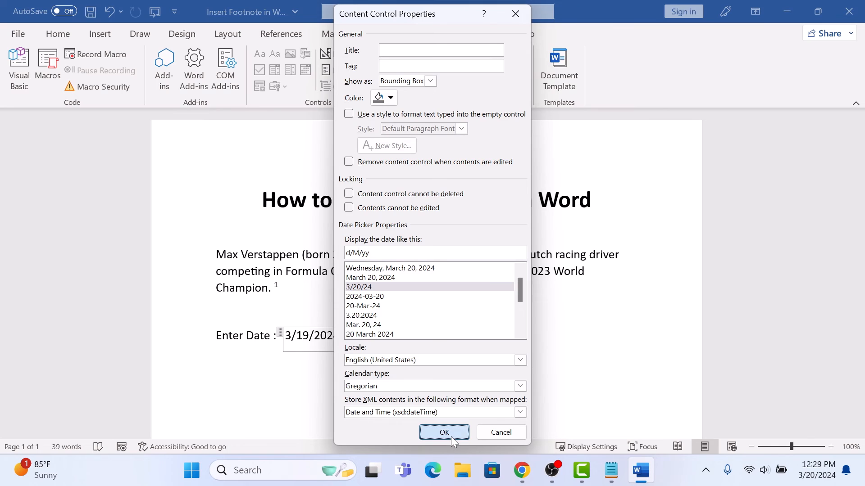
left_click(444, 432)
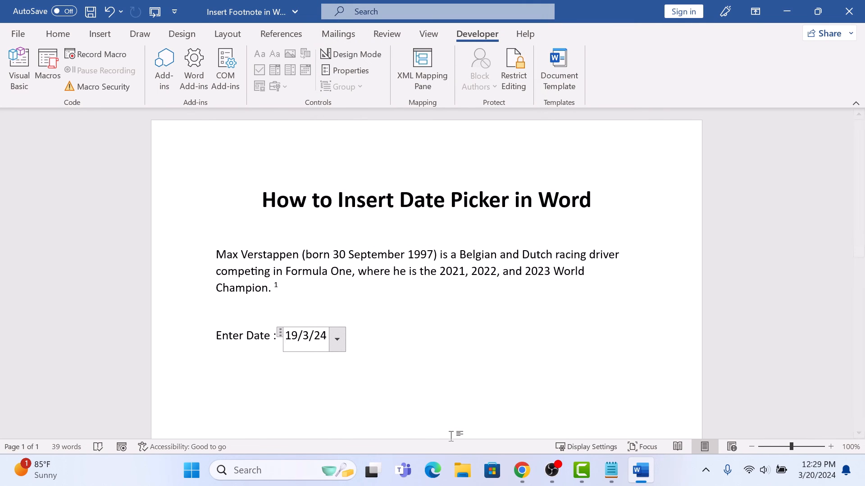